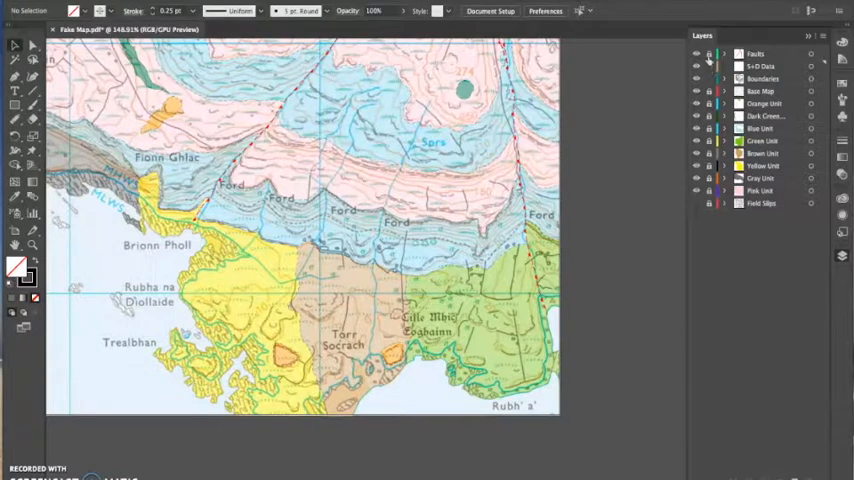
Add the dip value 22 beside the strike-and-dip symbol in the yellow unit
left_click(696, 80)
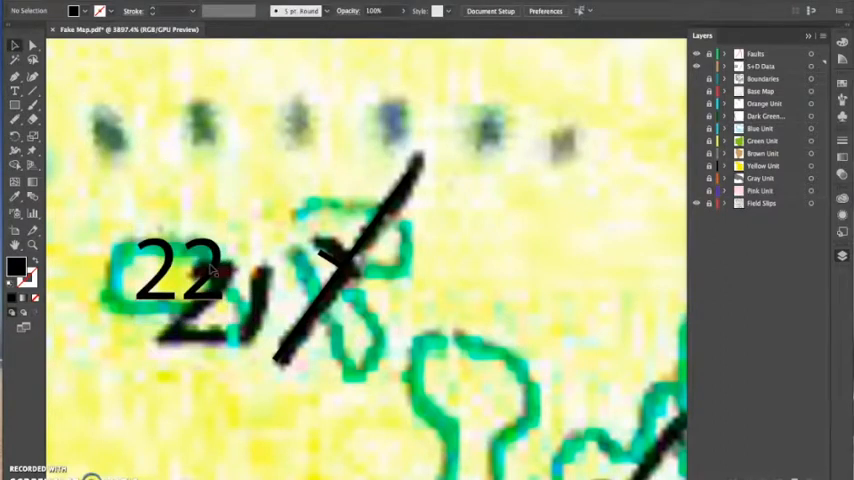
Copy the dip label to the next symbols near the orange contact and edit their numbers
left_click(180, 268)
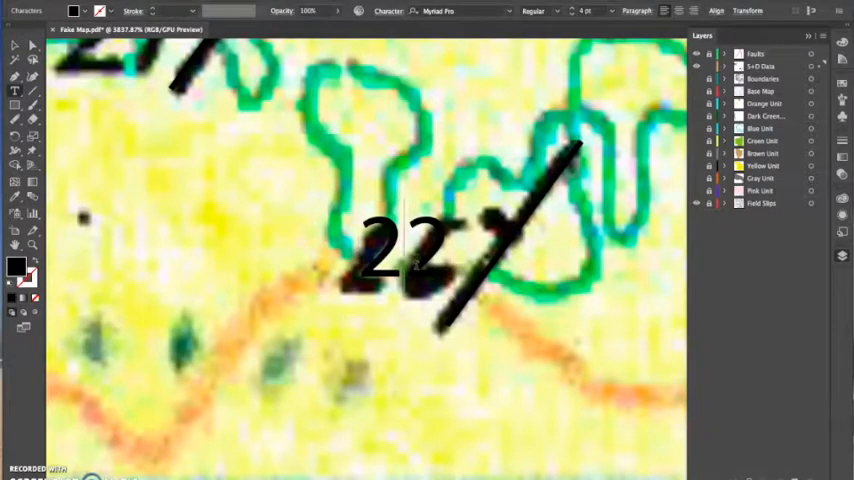
type("4")
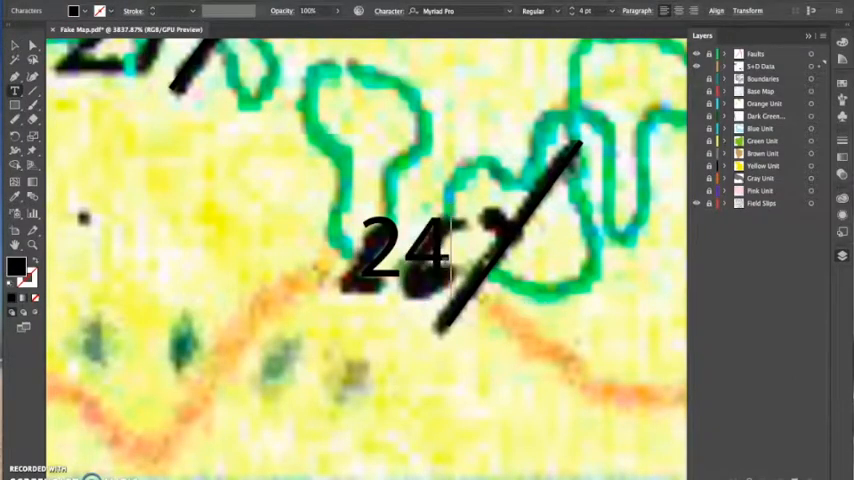
type("6")
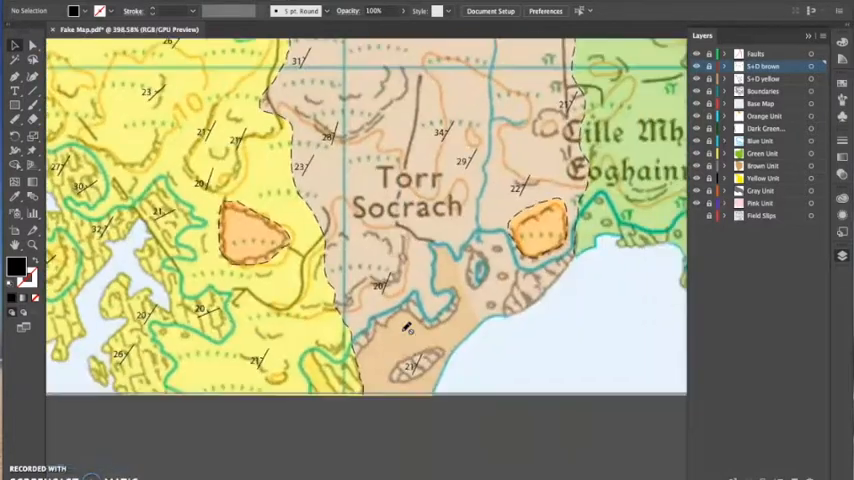
Zoom out and start a new layer for the next unit's strike-and-dip symbols
key("ctrl+-")
type("S+D Green")
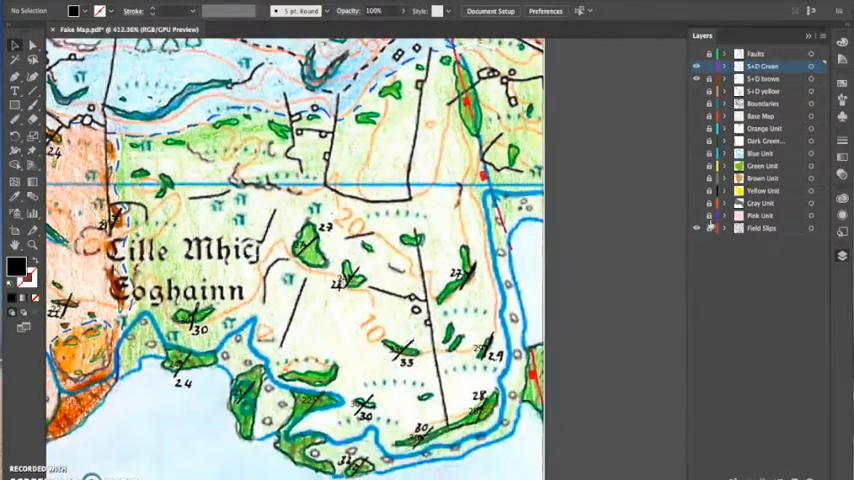
left_click(696, 54)
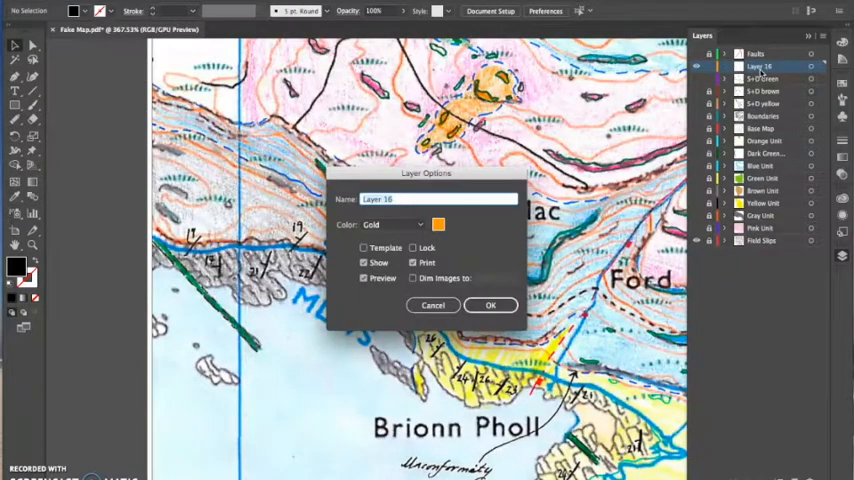
Rename the new top layer to 'S+D G' for the grey unit
type("S")
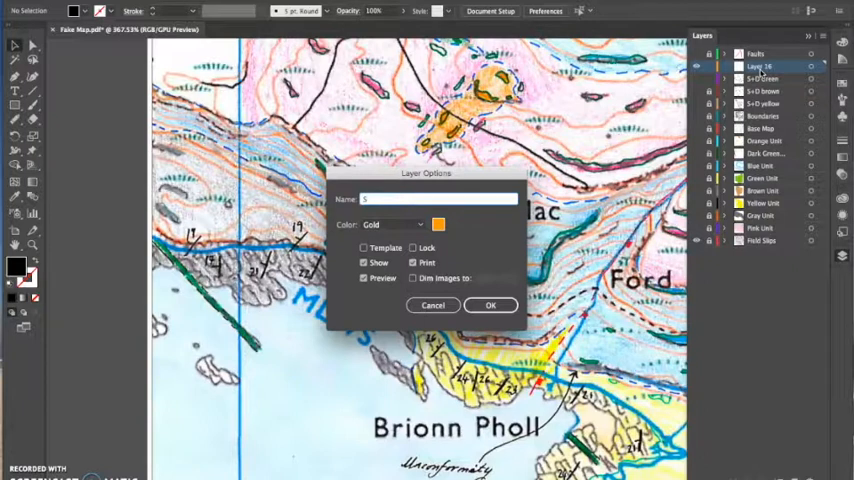
type("+D Gray")
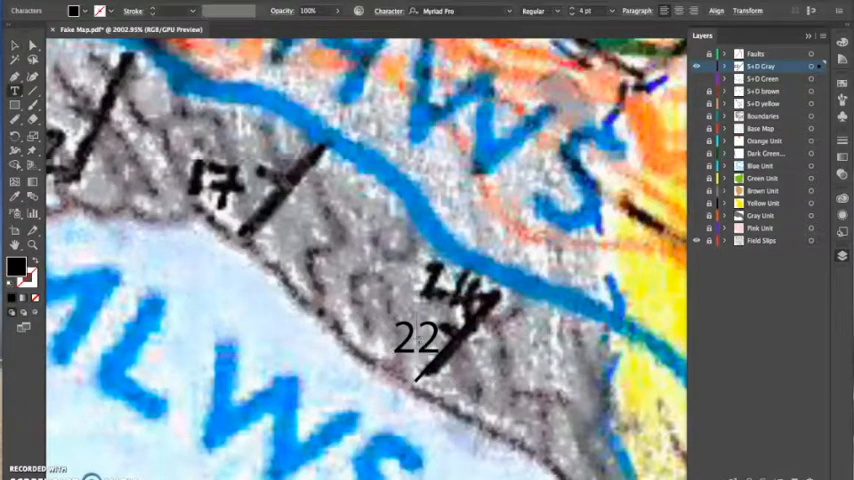
Change the grey-unit dip label beside the symbol to read 24
type("24")
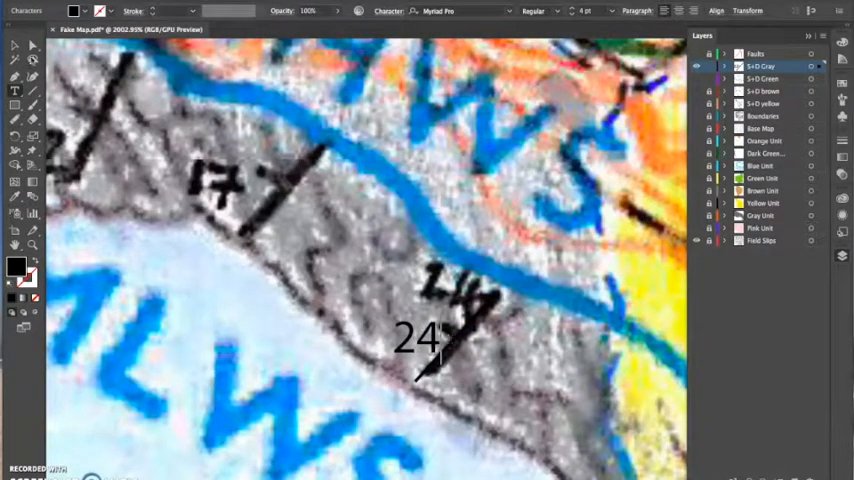